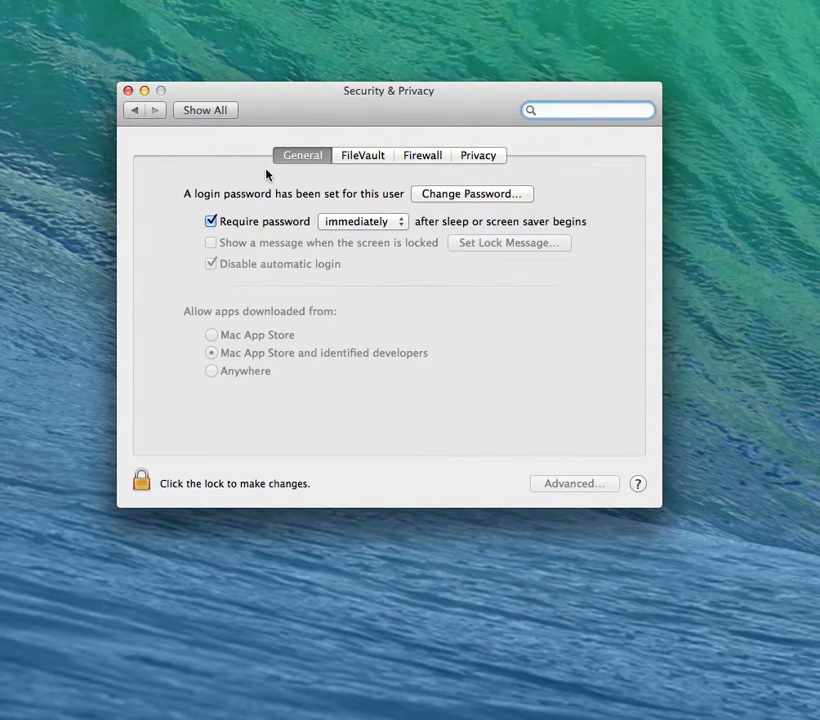
mouse_move(362, 236)
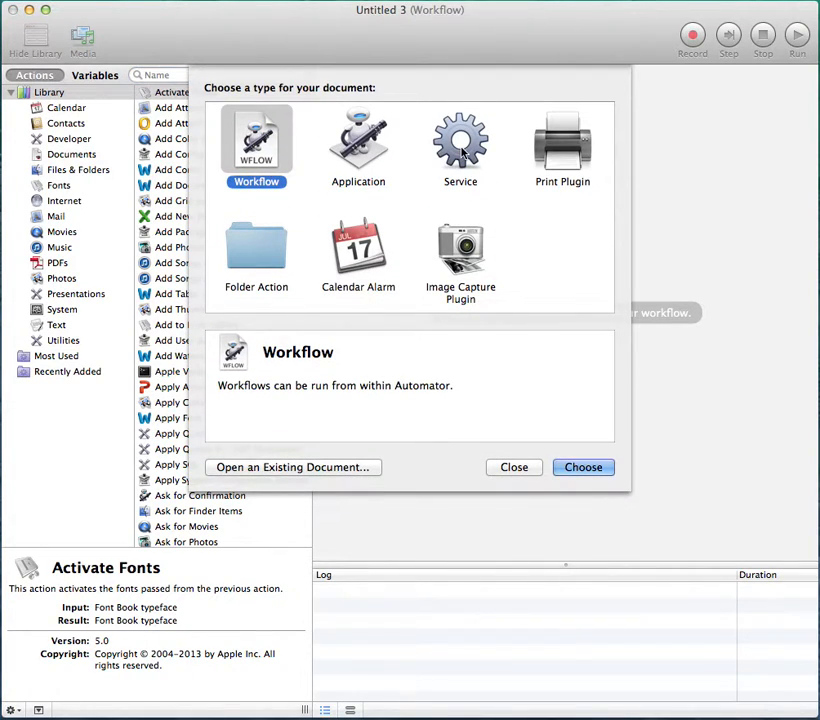
Create a new Service document and filter the action library for 'Run Shell'.
left_click(460, 140)
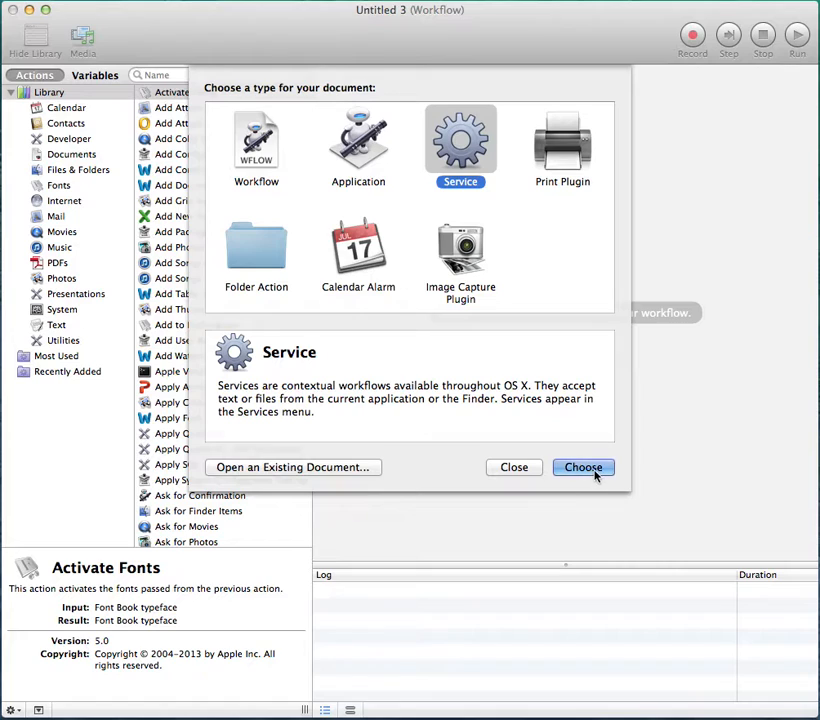
left_click(584, 468)
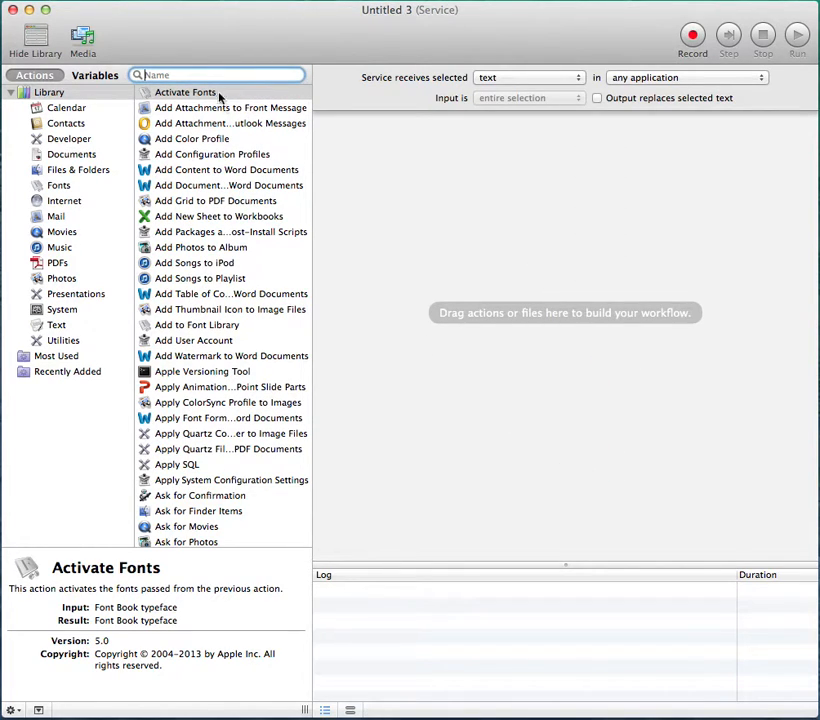
type("R")
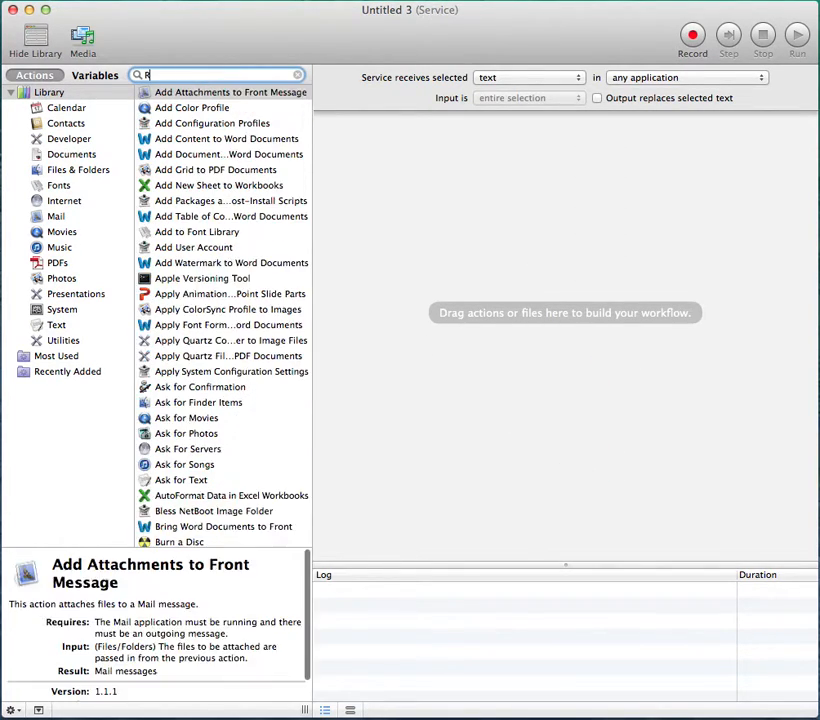
type("un Shell")
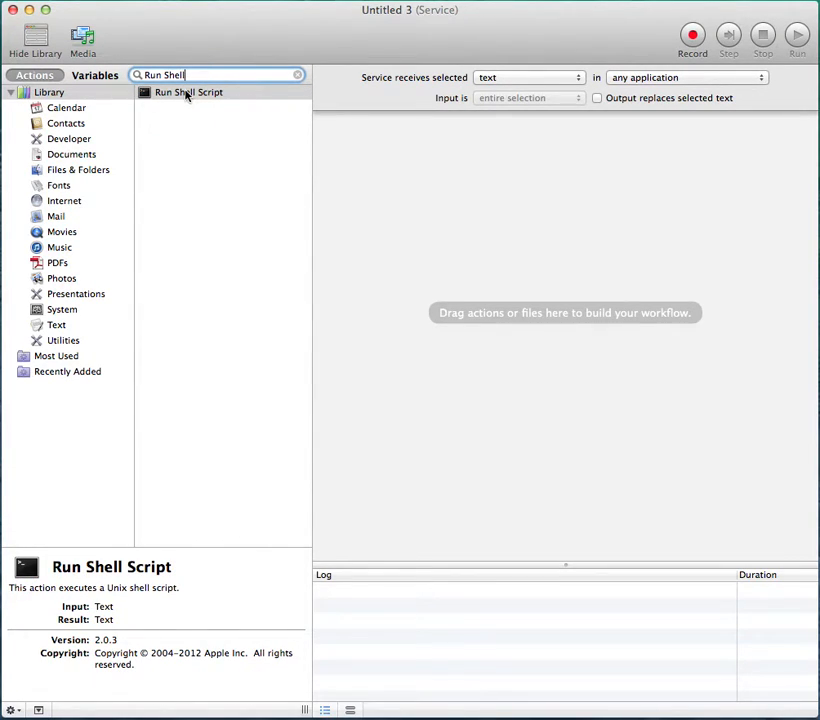
Add the Run Shell Script action to the workflow and set the service to receive no input.
double_click(188, 92)
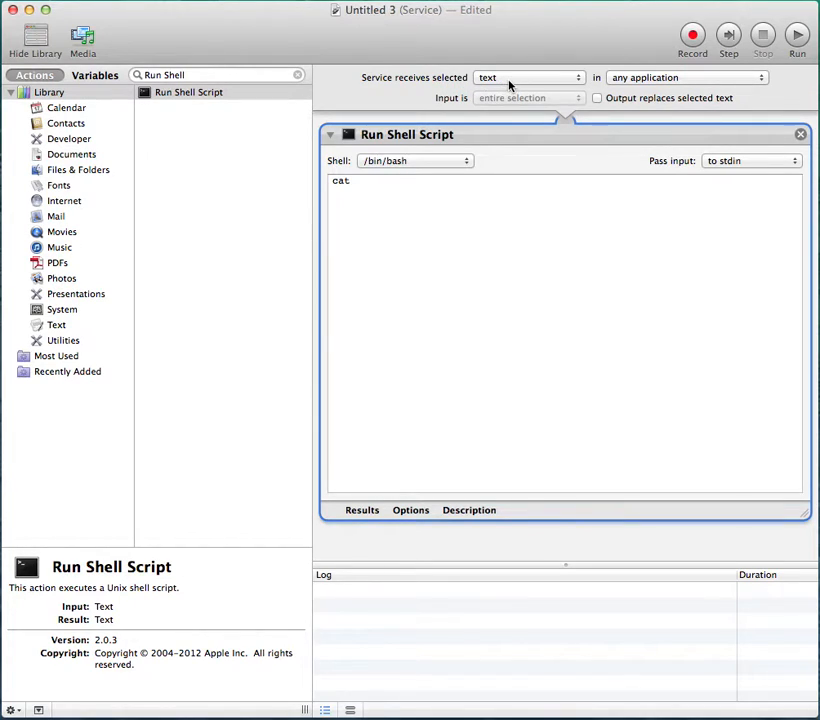
left_click(528, 76)
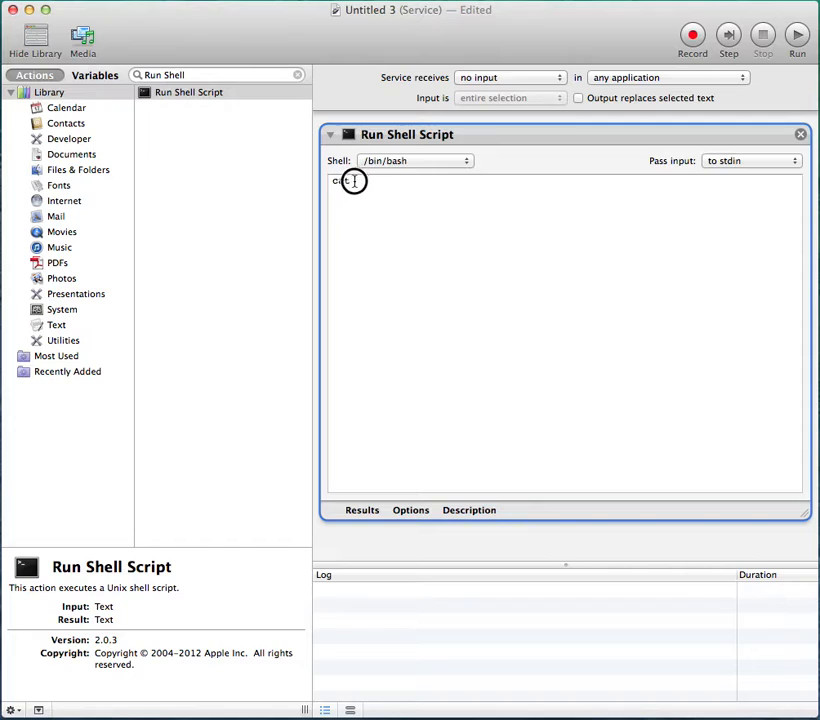
type("cation \"ScreenSaverEngine")
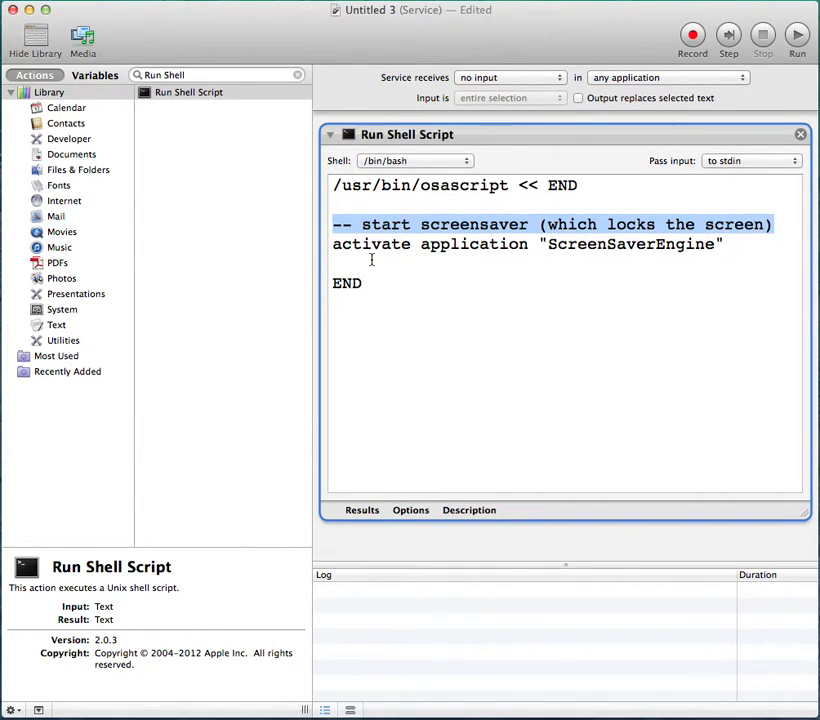
Enter an osascript block activating "ScreenSaverEngine" with a lock-screen comment, then bring up the save prompt.
left_click(490, 244)
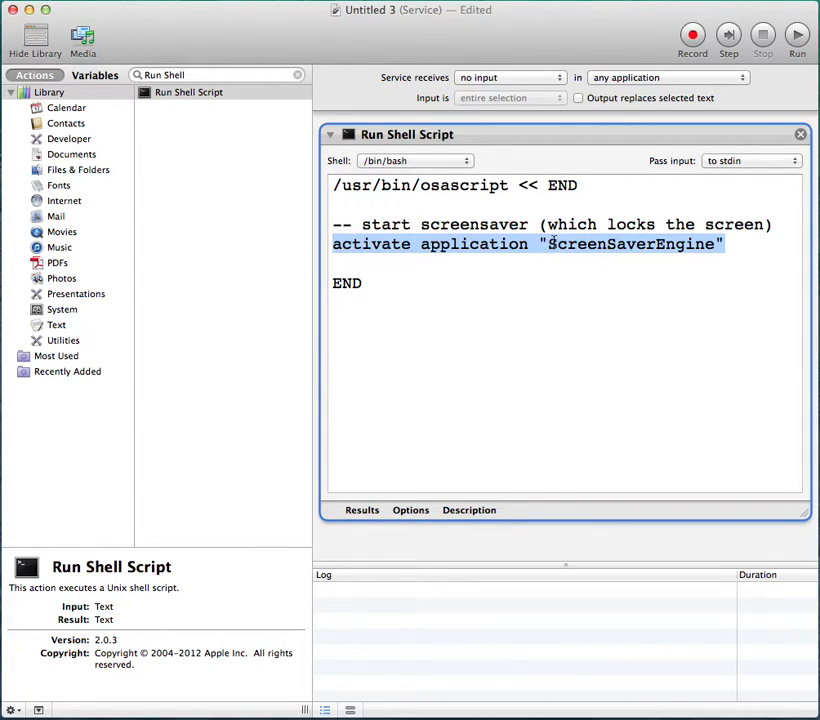
left_click(410, 244)
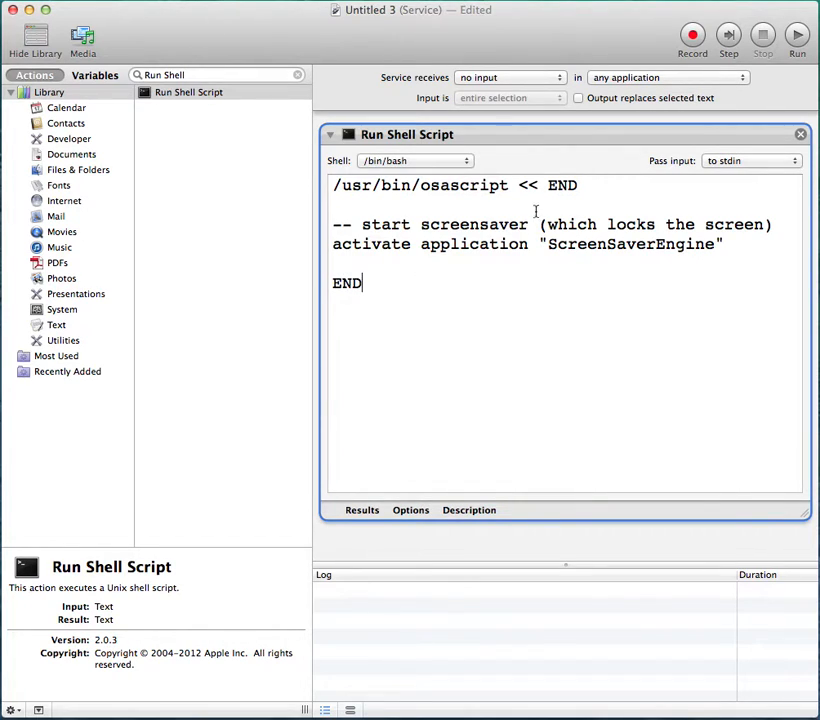
double_click(562, 184)
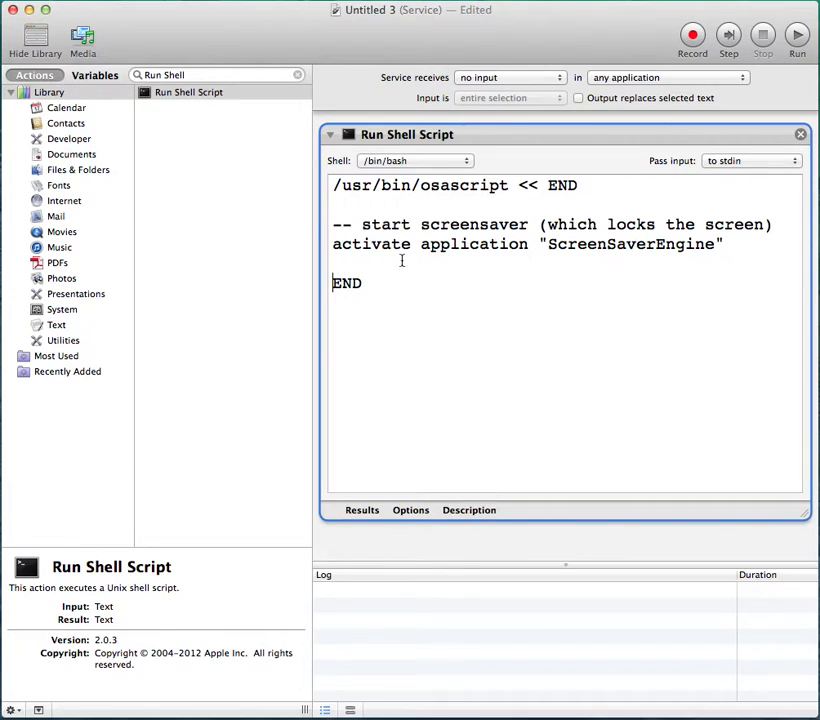
key("cmd+s")
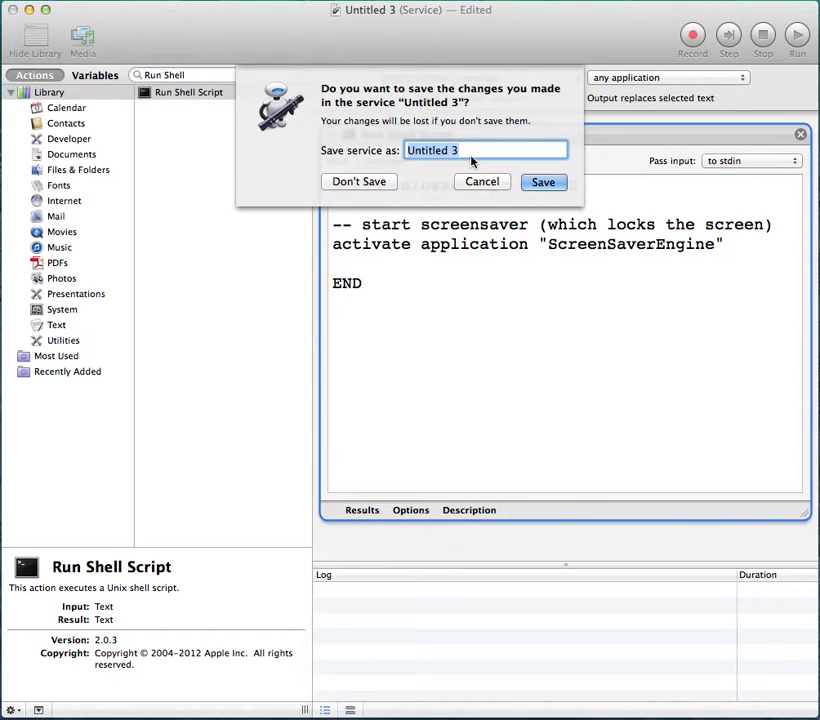
Name the service LockMyMac in the save sheet.
type("L")
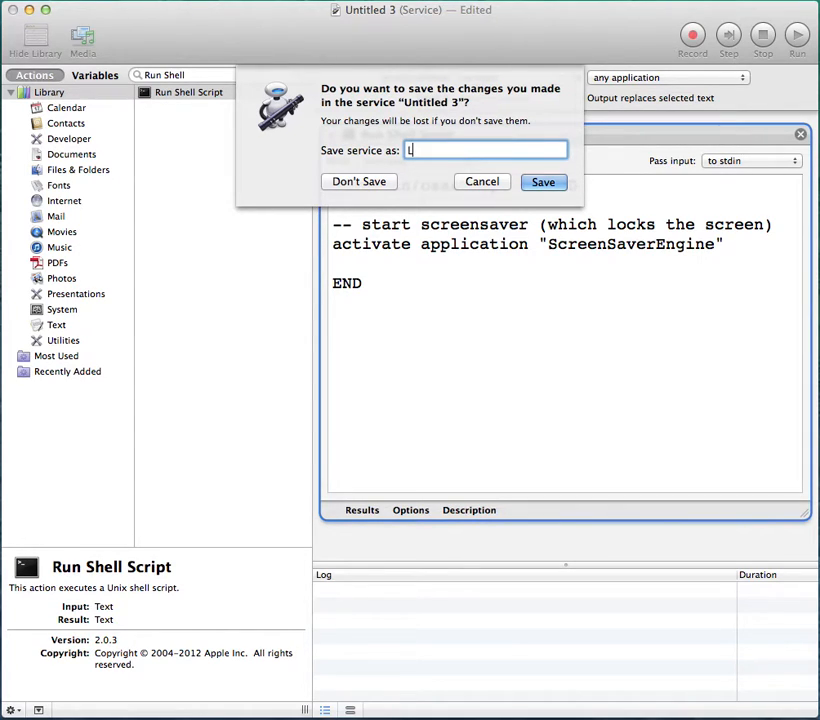
type("ockMy")
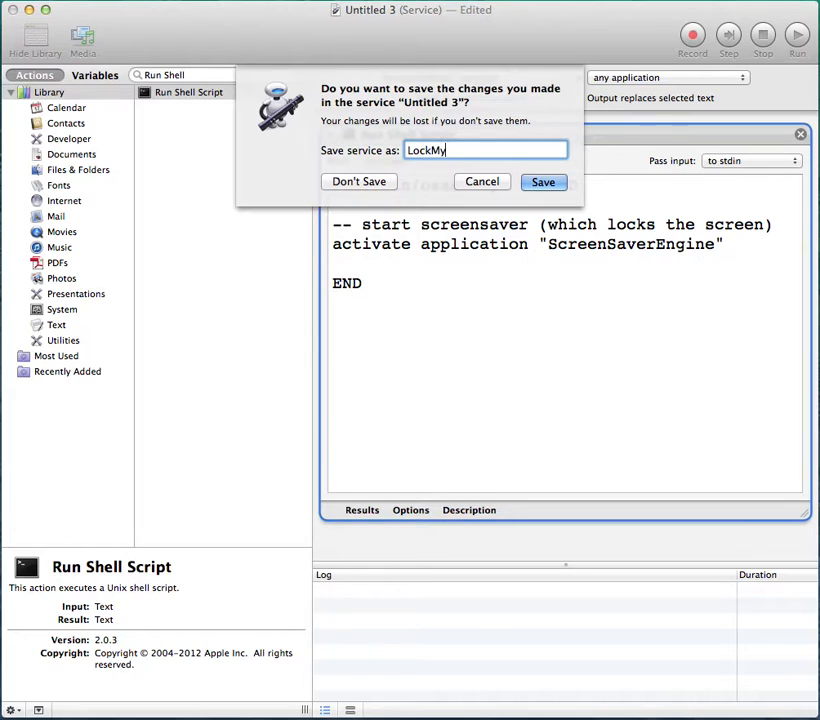
type("iMac")
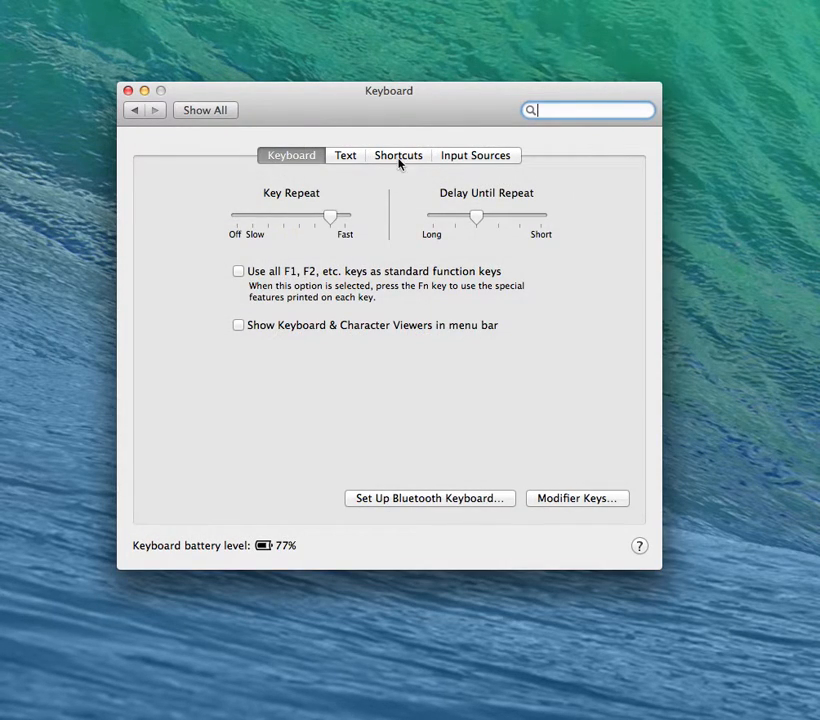
Show the Services shortcuts in Keyboard preferences and scroll to the General group with LockMyMac.
left_click(398, 156)
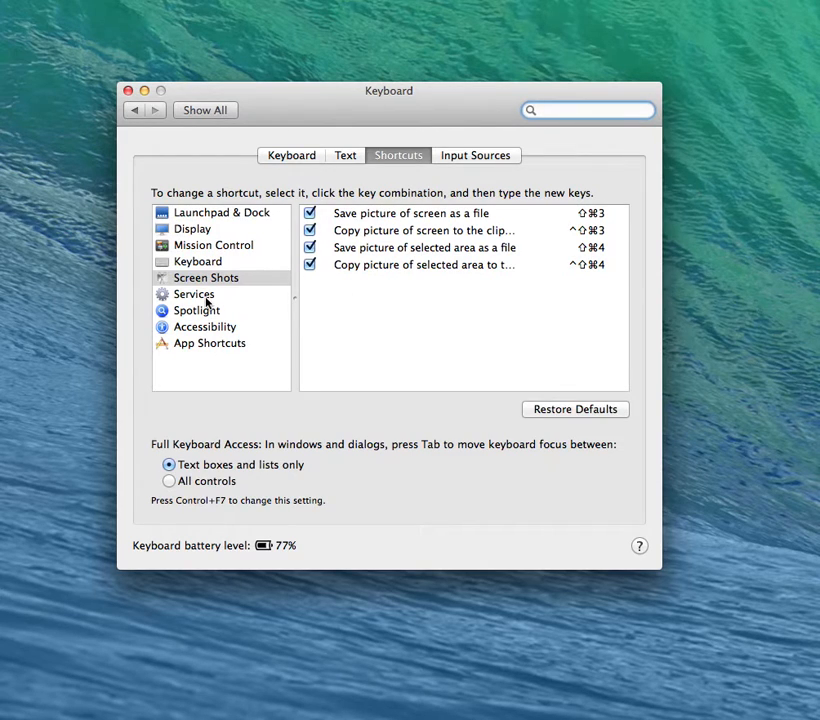
left_click(194, 294)
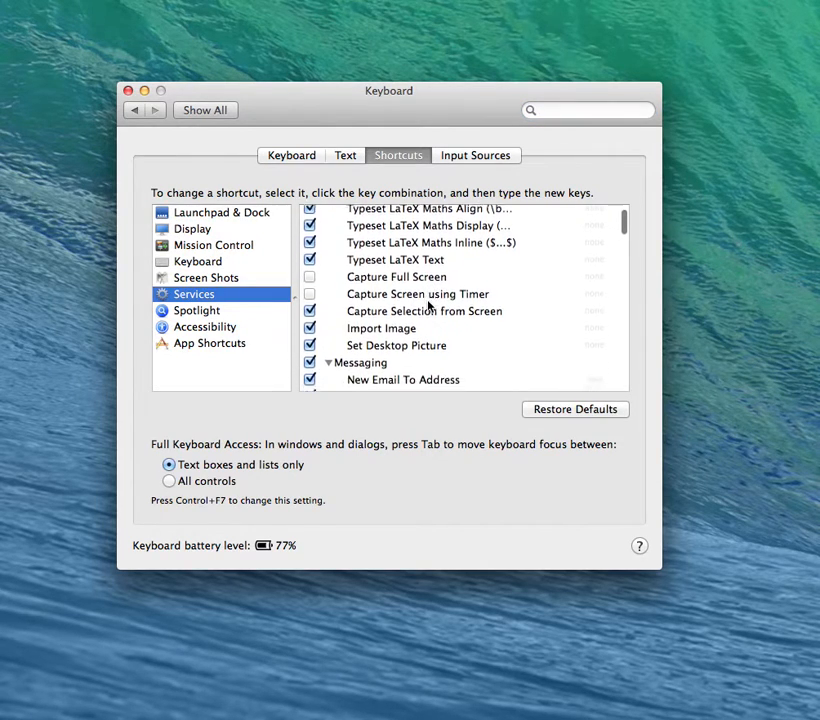
scroll("up", 3)
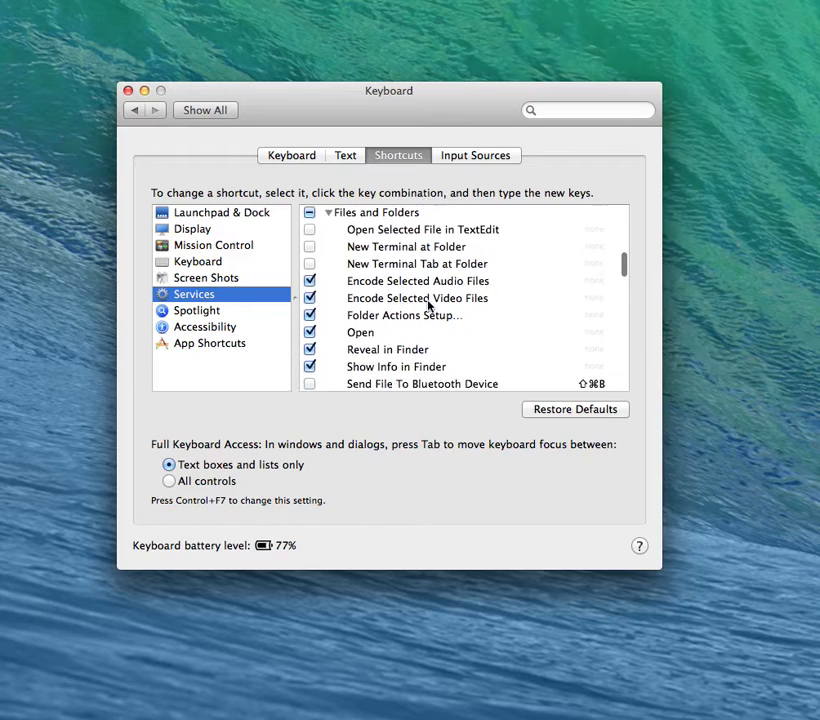
scroll("down", 3)
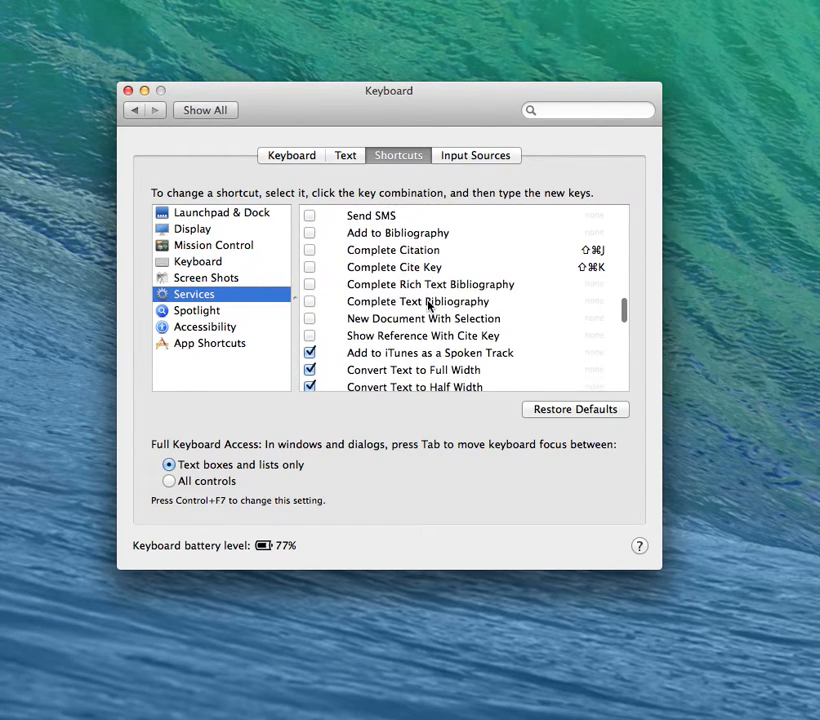
scroll("down", 3)
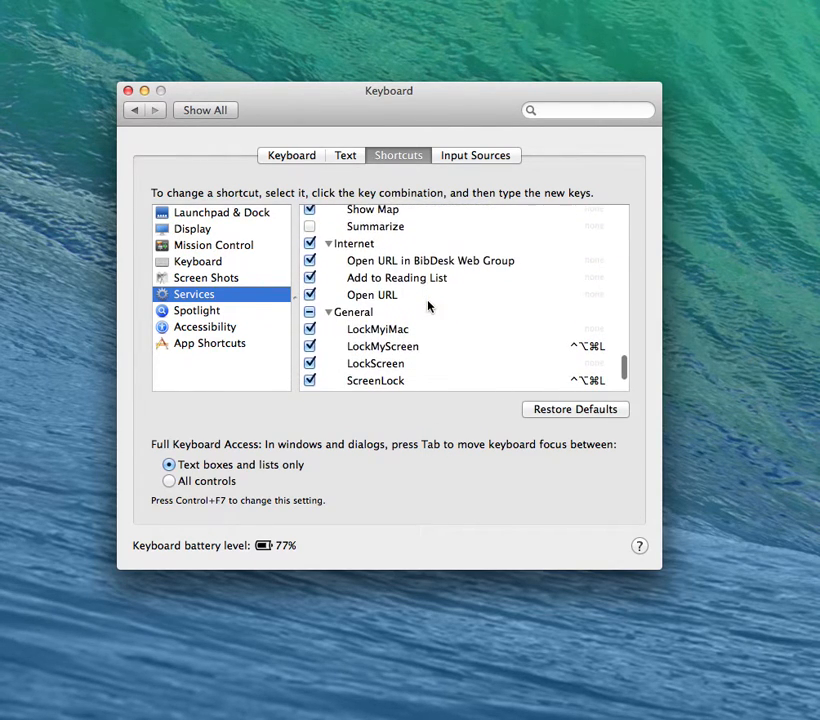
scroll("down", 3)
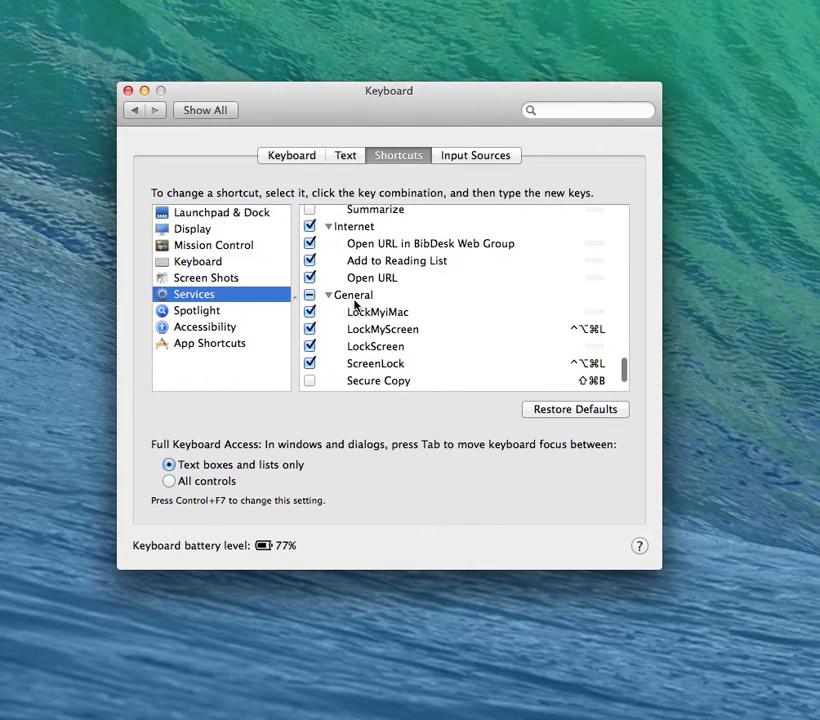
mouse_move(380, 328)
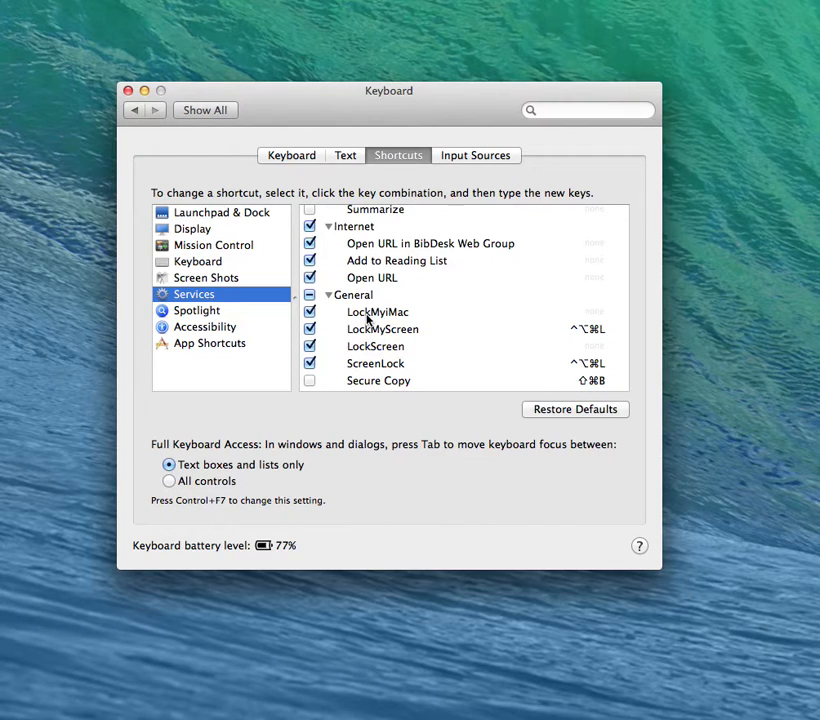
Begin adding a keyboard shortcut for the LockMyMac service.
left_click(378, 312)
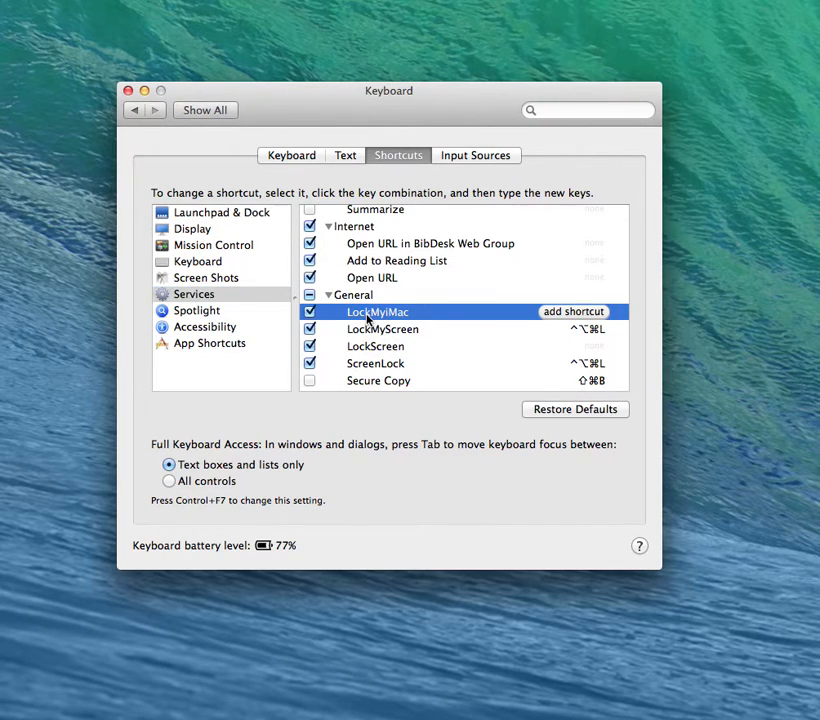
mouse_move(566, 318)
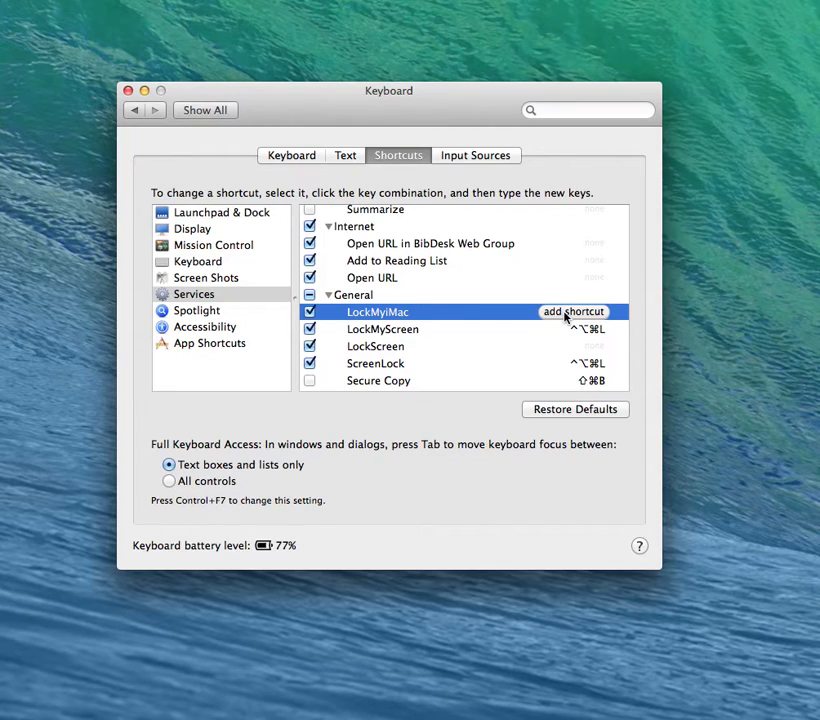